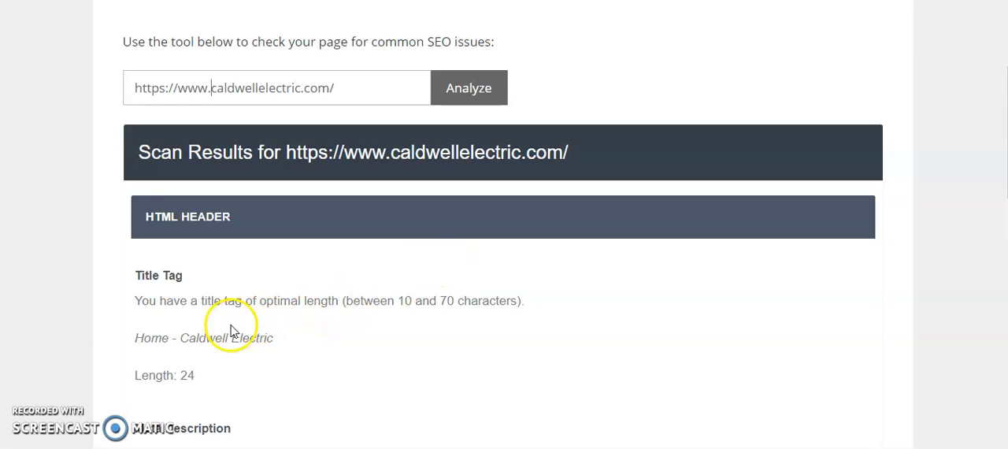
Highlight the title tag 'Home - Caldwell Electric' and scroll to the meta description
double_click(205, 338)
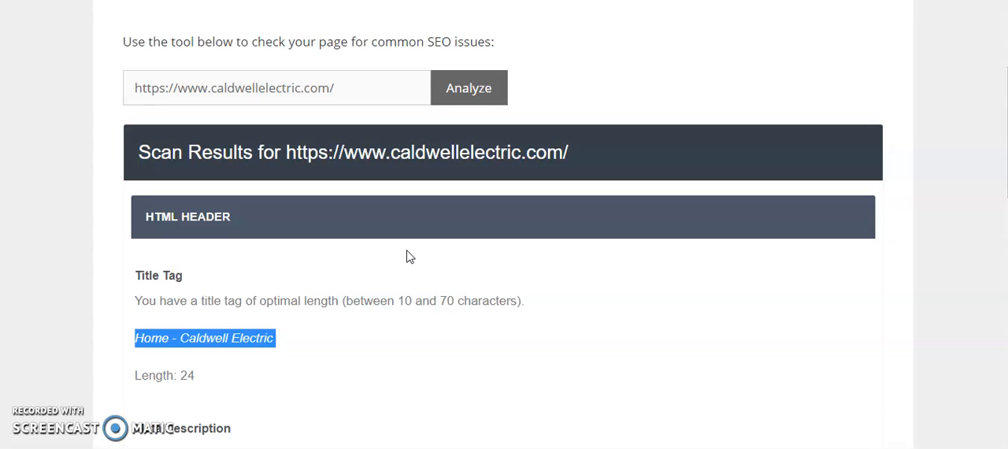
scroll("down", 3)
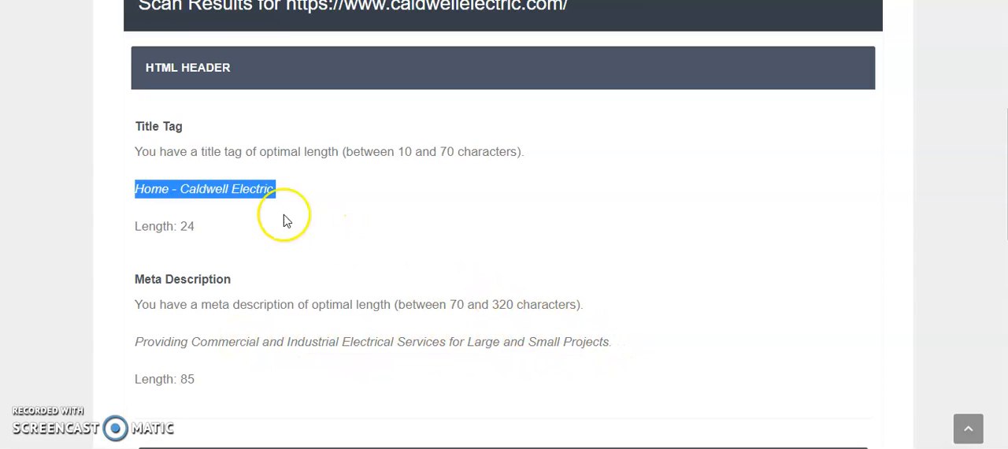
left_click(201, 189)
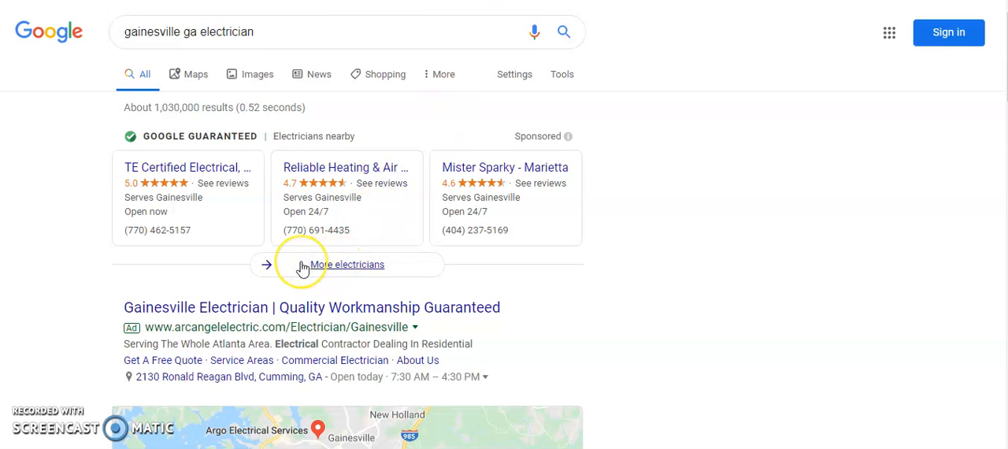
Scroll the 'gainesville ga electrician' results past ads, map pack with Caldwell Electrical Contractors, and organic listings
scroll("down", 3)
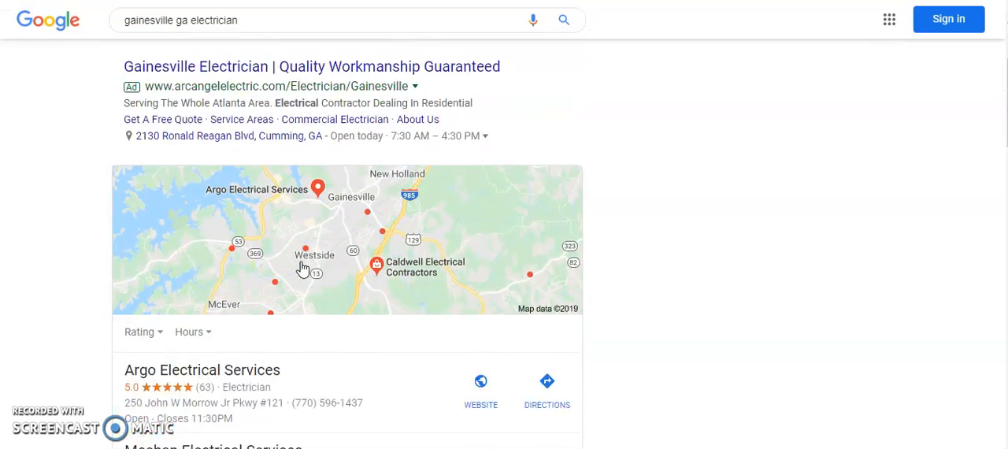
scroll("down", 3)
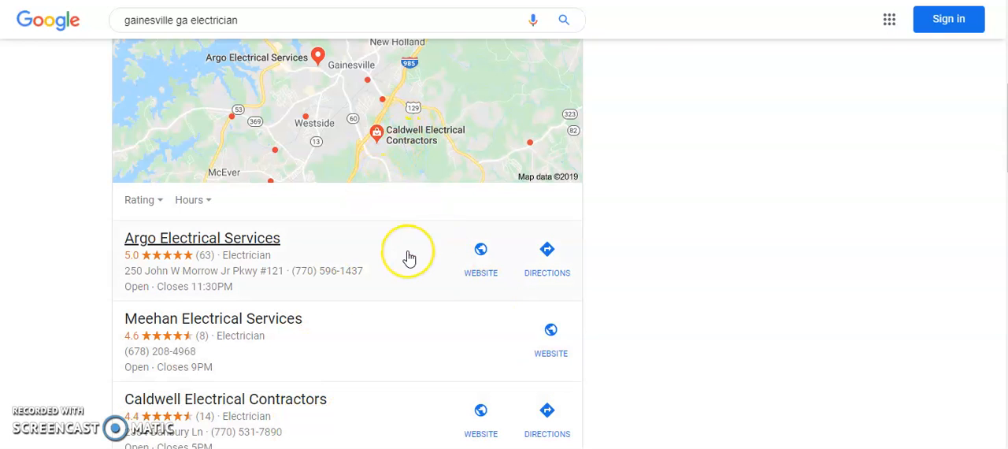
scroll("down", 3)
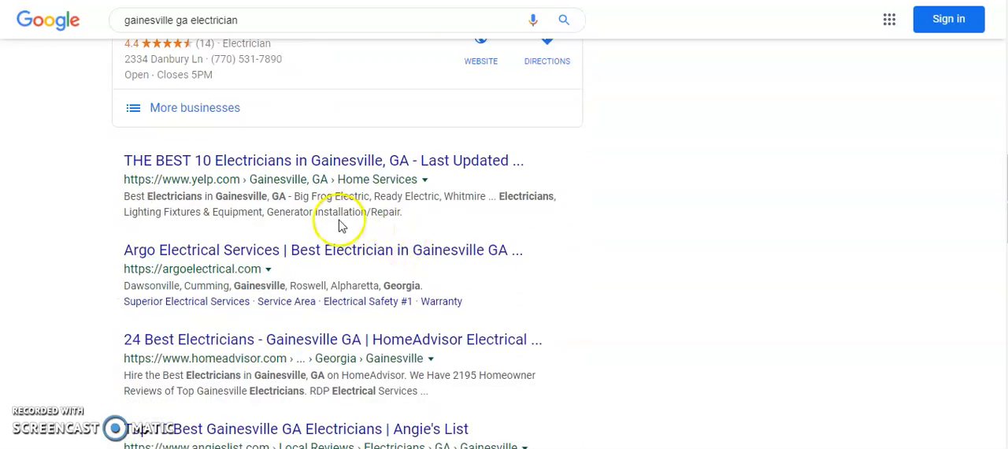
scroll("down", 3)
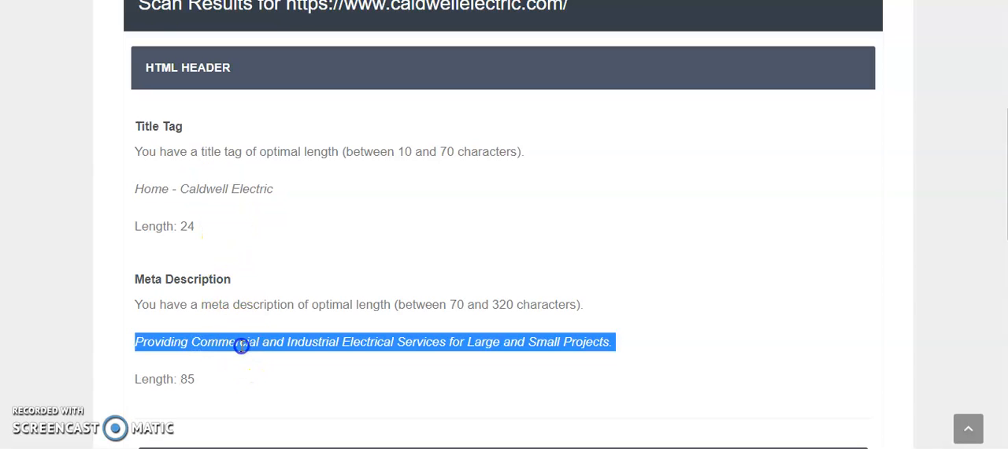
Scroll the scan to the meta description and Header Tags, showing too many H1s and no H2
scroll("down", 3)
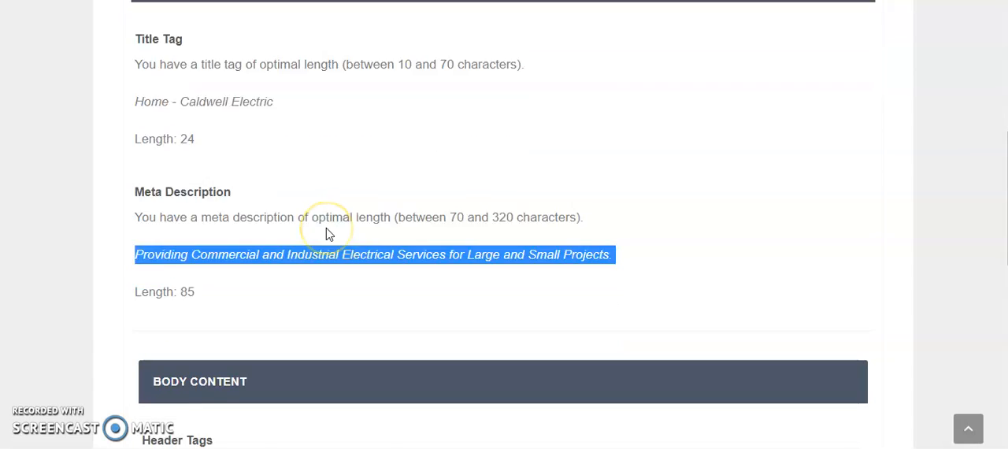
scroll("down", 3)
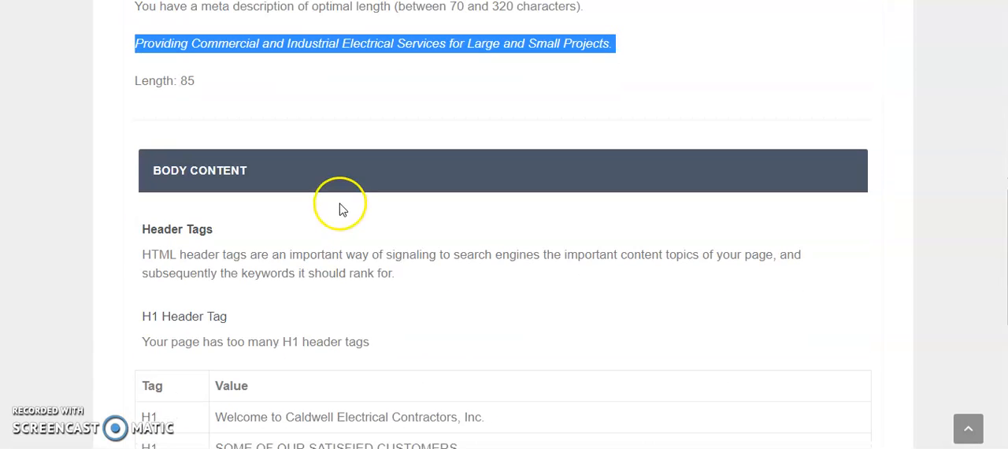
scroll("down", 3)
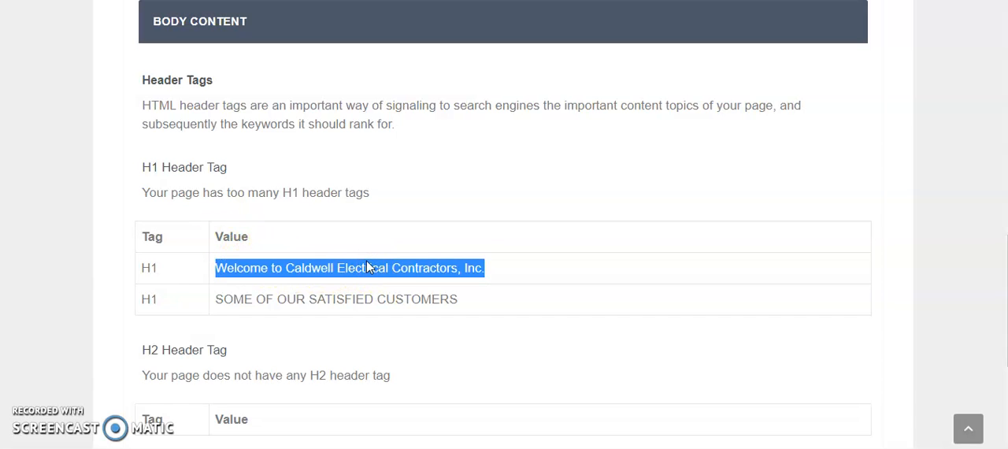
scroll("down", 3)
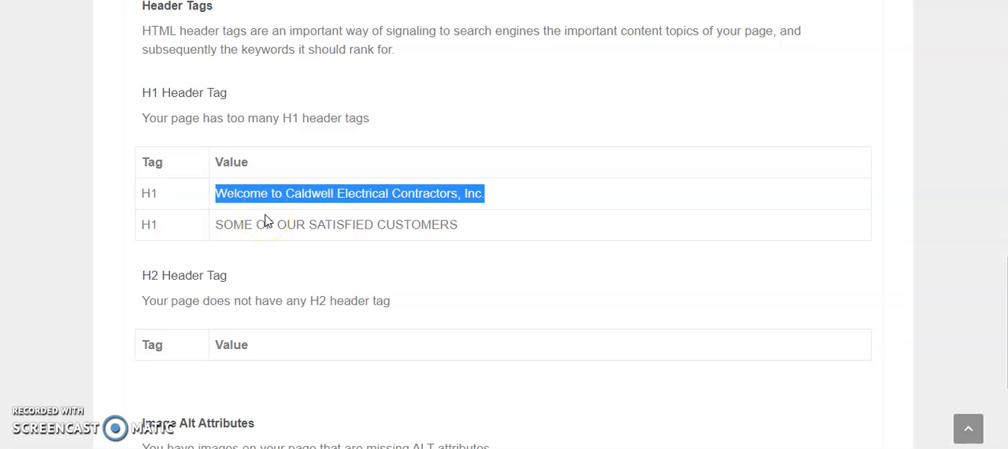
mouse_move(447, 274)
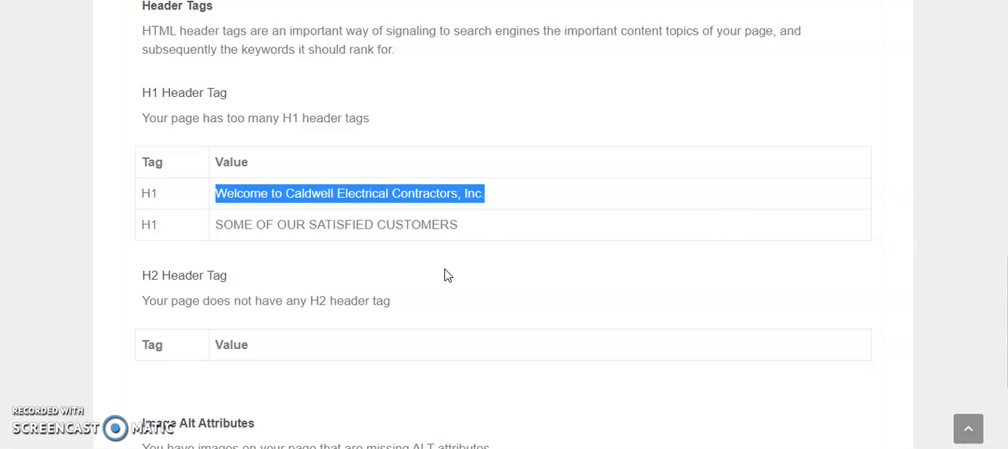
scroll("down", 3)
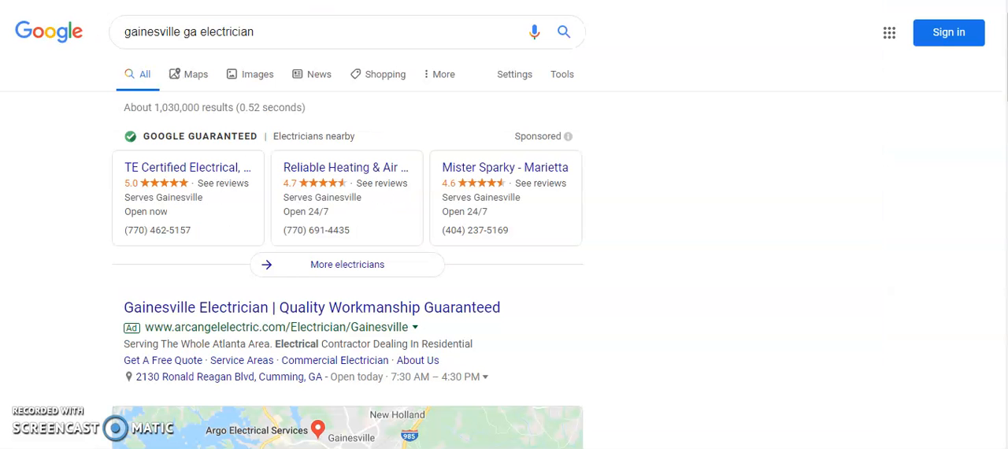
Scroll the Google results slightly to view the sponsored Google Guaranteed electricians
scroll("down", 3)
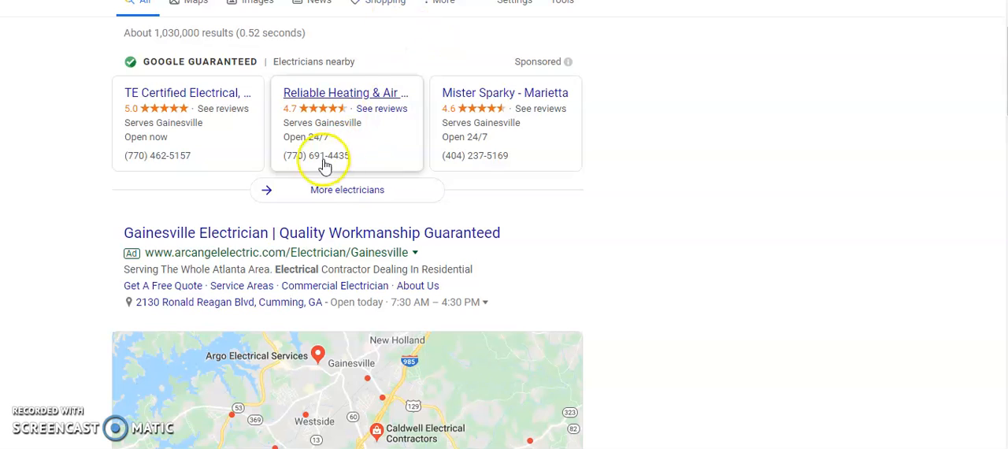
mouse_move(311, 178)
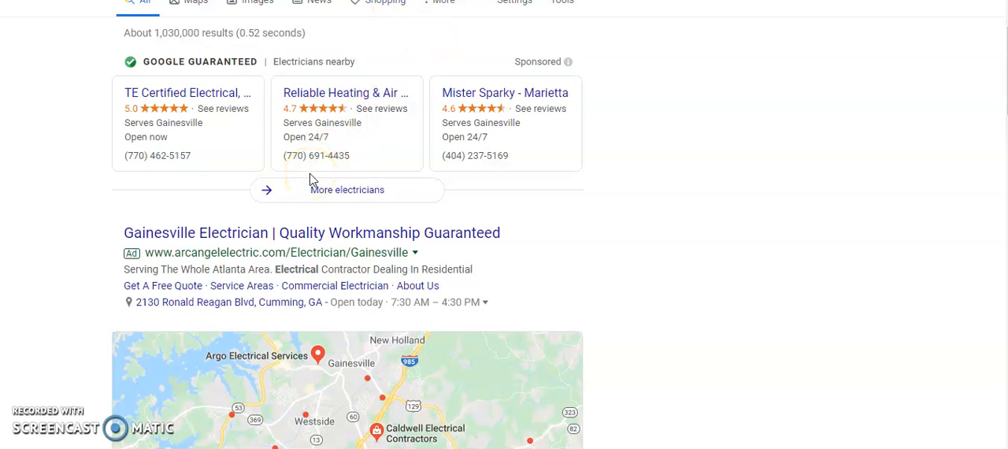